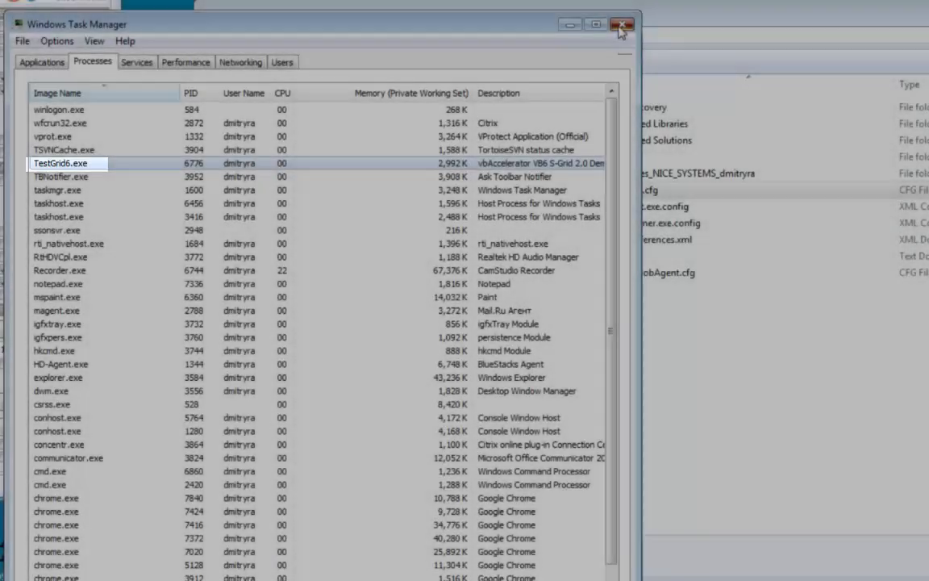
# Close Task Manager after confirming TestGrid6.exe is listed as running
pyautogui.click(622, 22)
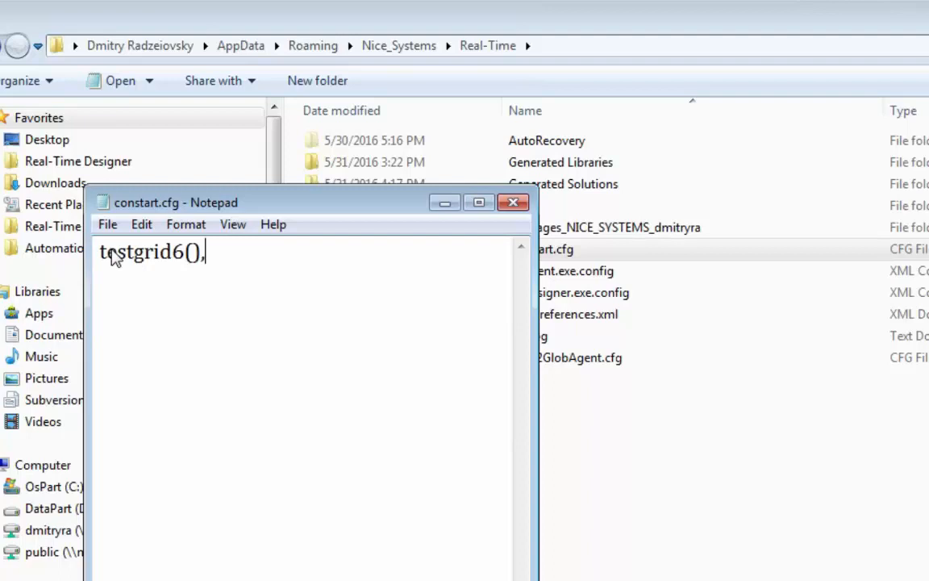
# Add an empty line after testgrid6() in constart.cfg, then return to Designer's Physical Objects view
pyautogui.press('Enter')
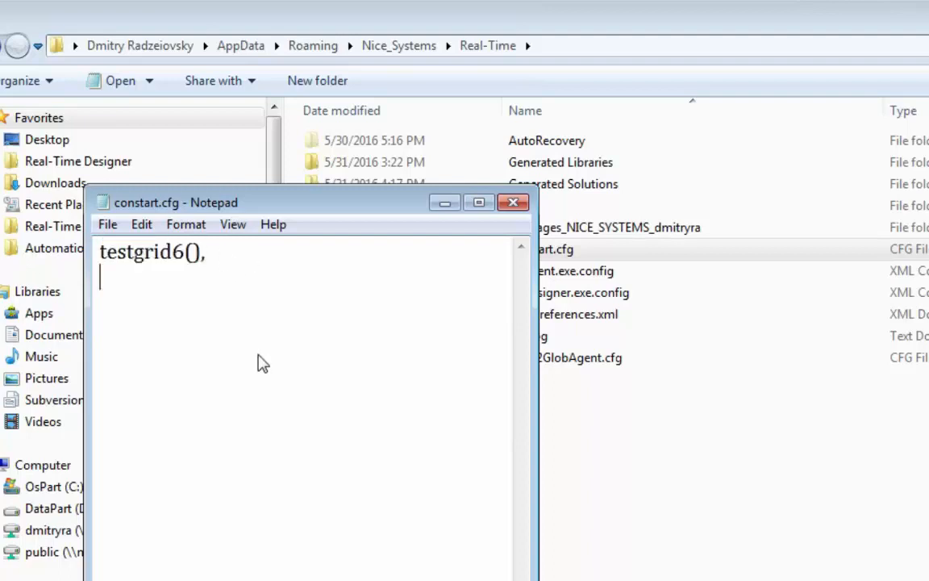
pyautogui.click(514, 202)
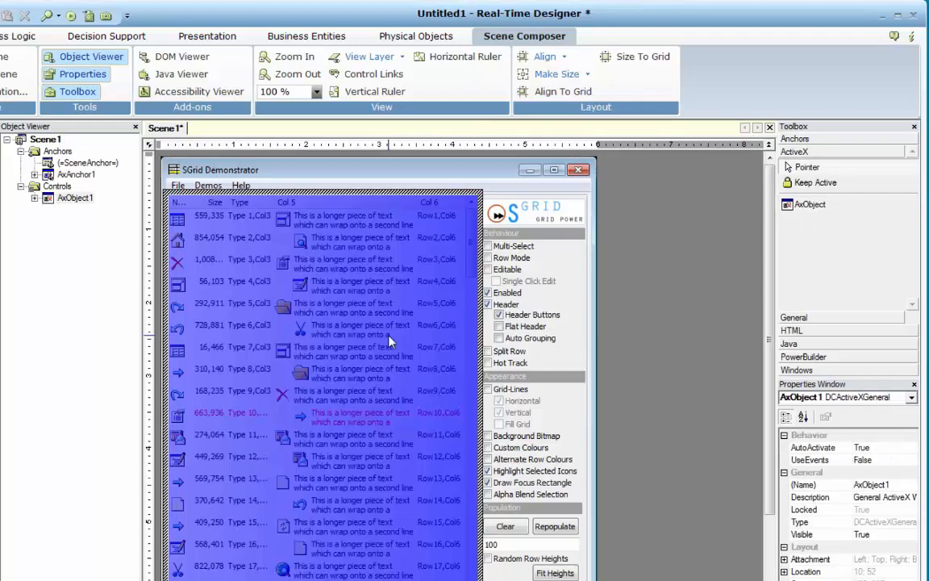
pyautogui.moveTo(402, 358)
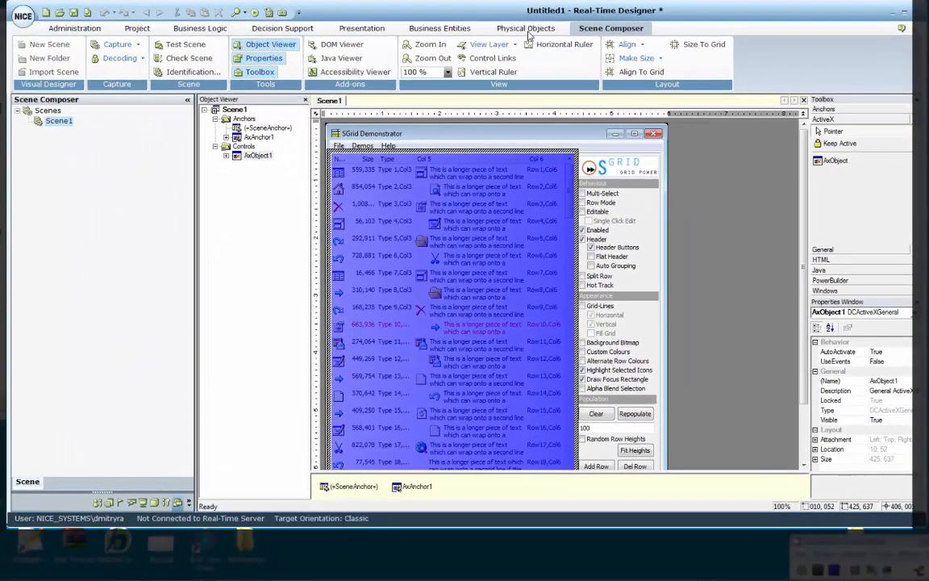
pyautogui.click(528, 27)
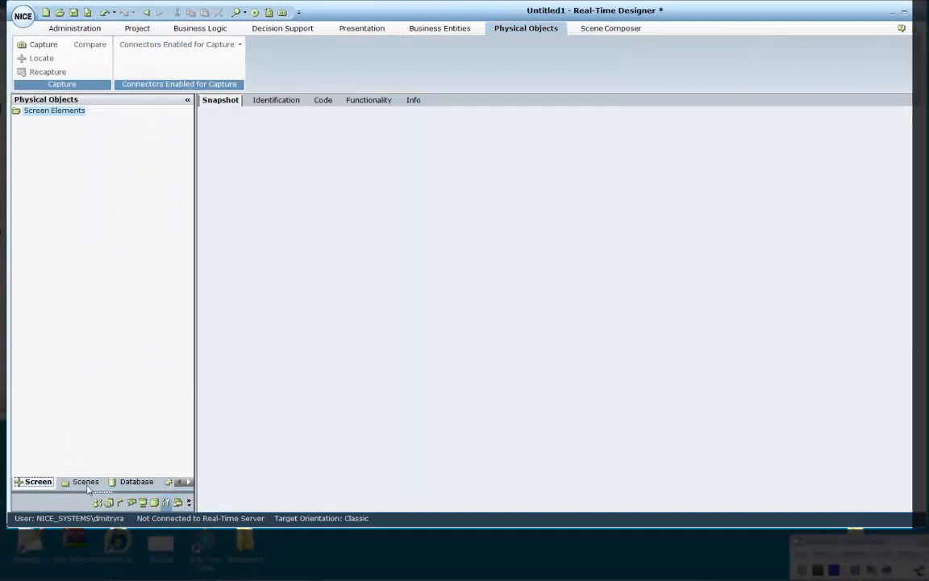
# Select Scene1 > Controls > AxObject1 to view its Functionality, then run the Real-Time Client
pyautogui.click(84, 481)
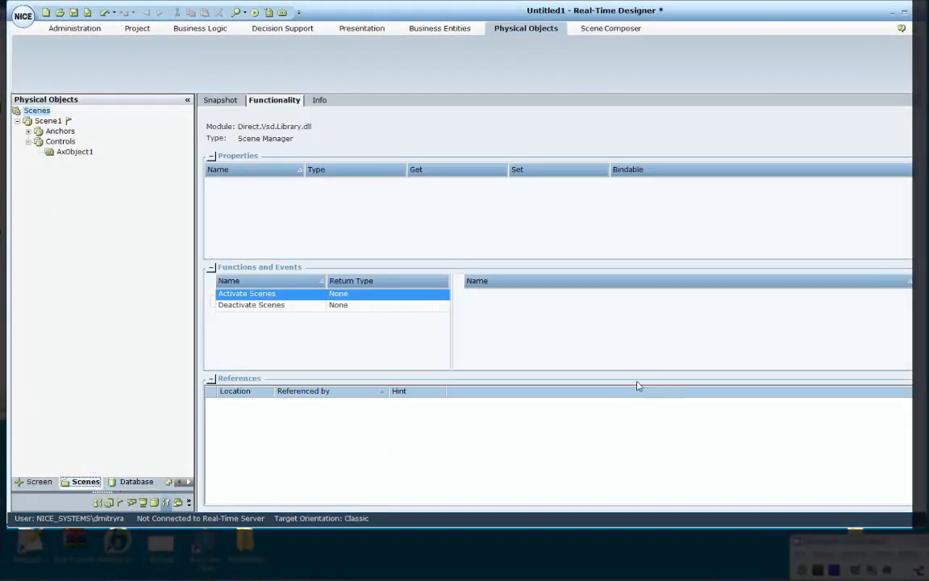
pyautogui.click(74, 152)
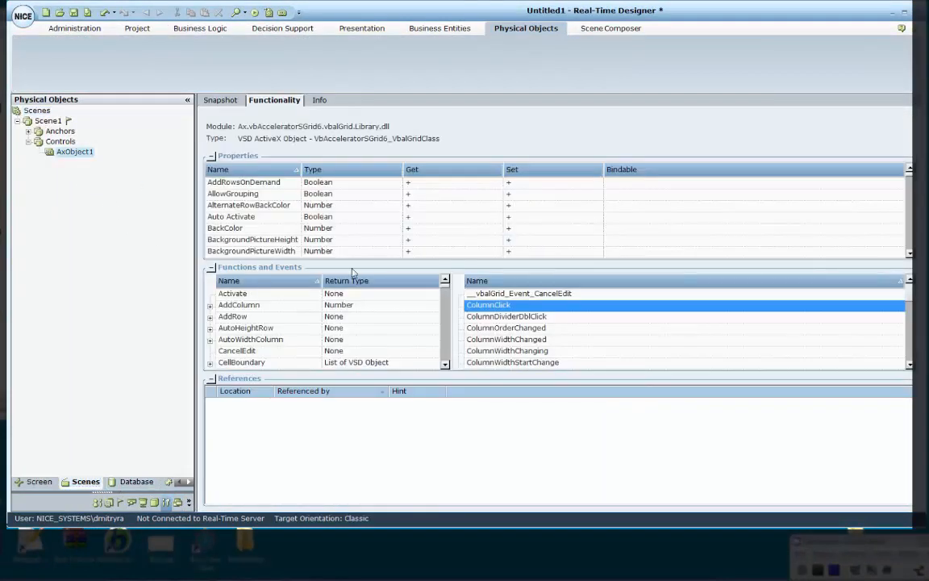
pyautogui.moveTo(589, 490)
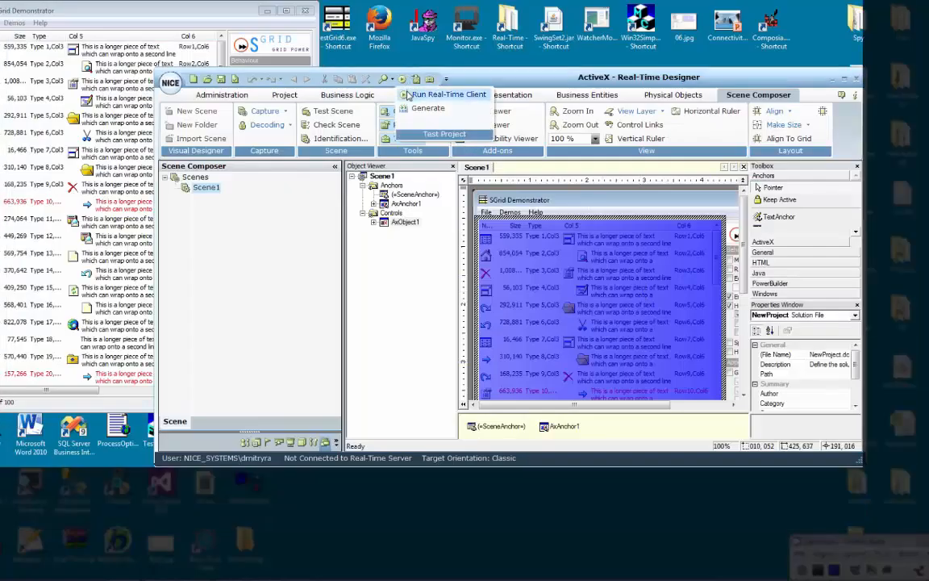
pyautogui.click(427, 108)
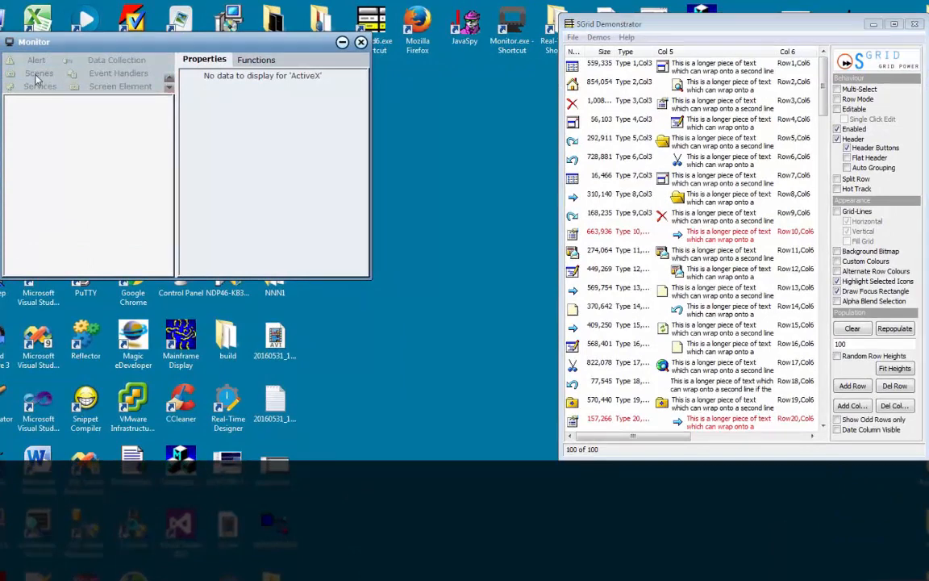
# Expand ActiveX > Scene1 > Controls to AxObject1 and list its available functions
pyautogui.click(256, 59)
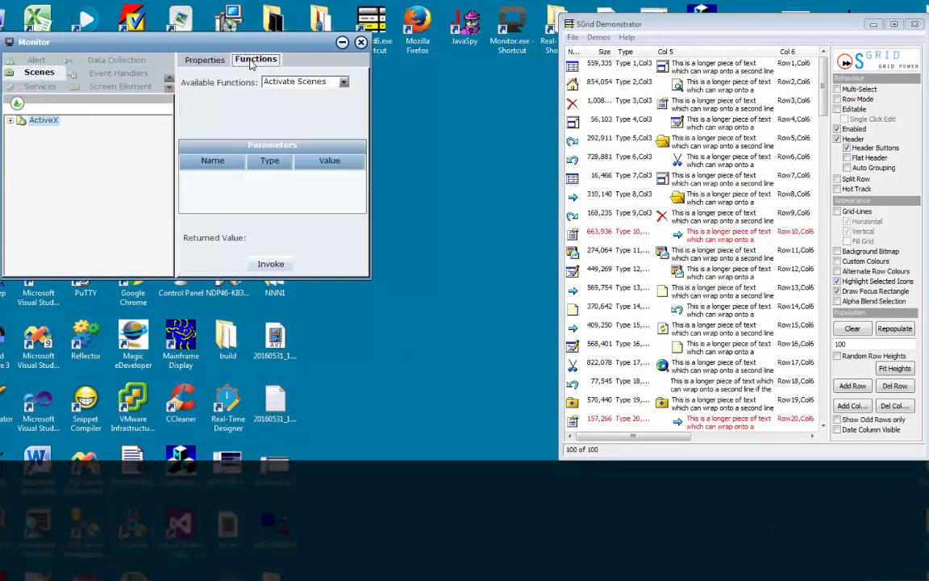
pyautogui.click(270, 264)
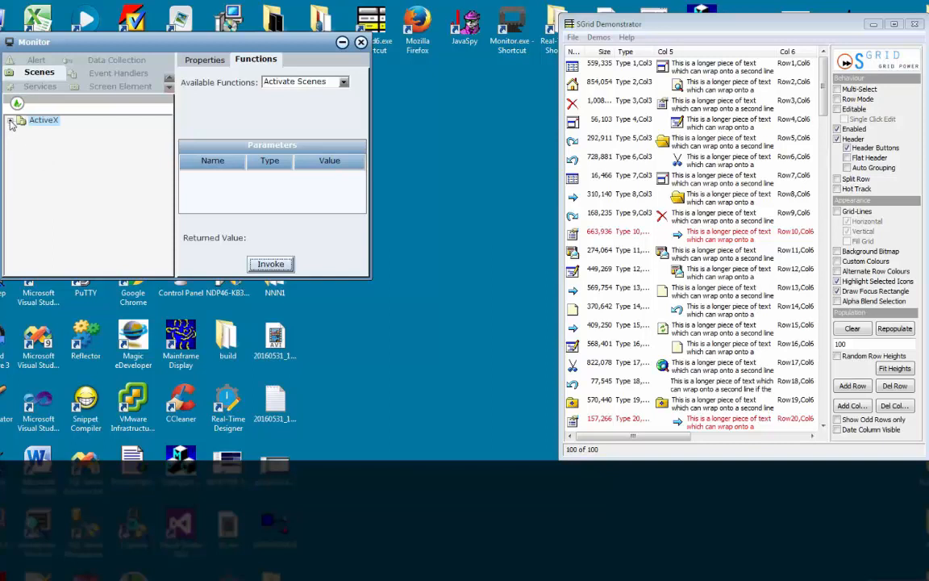
pyautogui.click(10, 121)
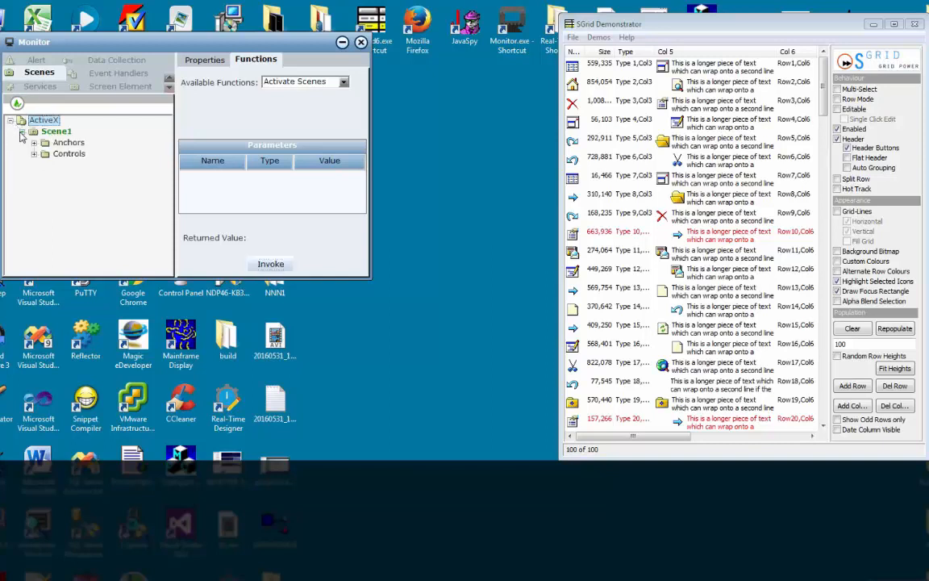
pyautogui.click(34, 154)
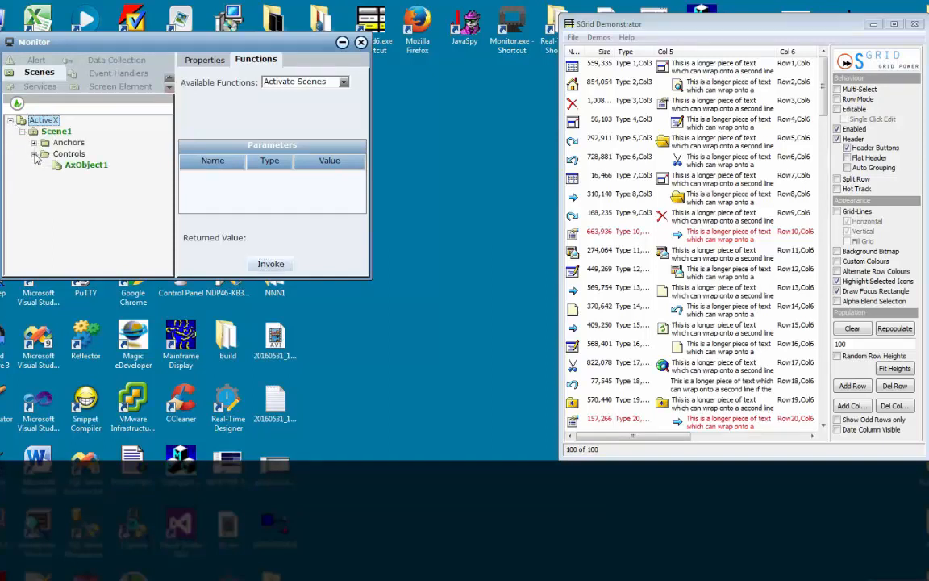
pyautogui.click(86, 164)
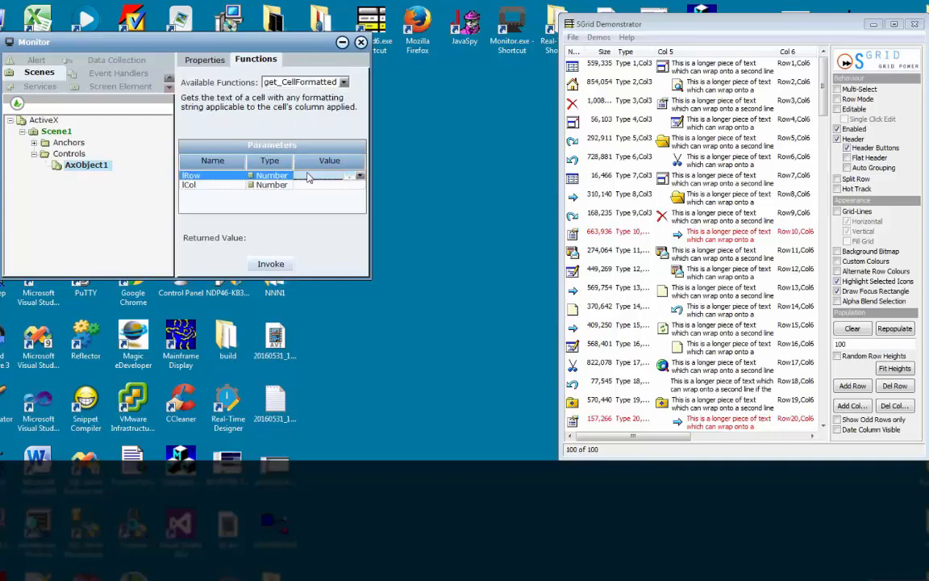
# Invoke get_CellFormatted with lRow 2, lCol 5, then view AxObject1's property values
pyautogui.click(271, 264)
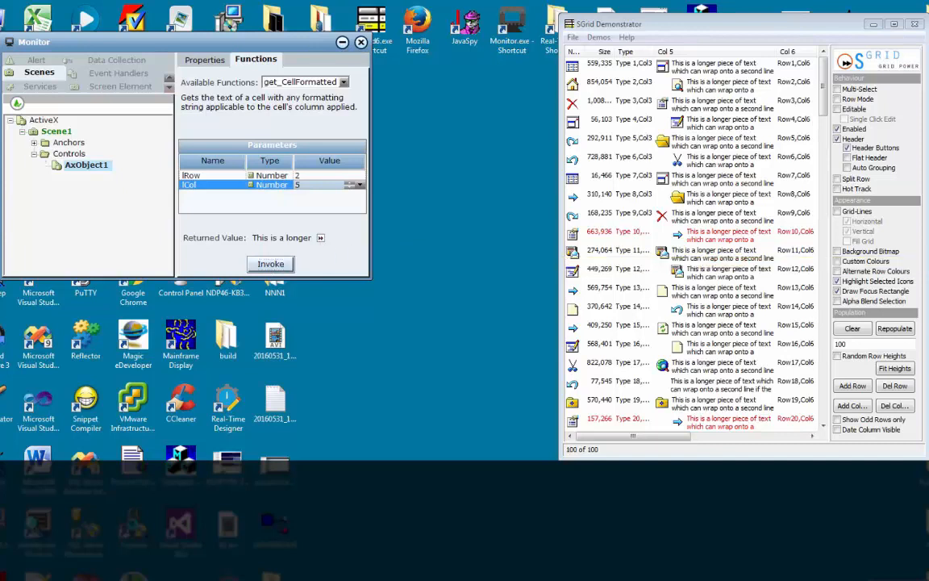
pyautogui.click(204, 59)
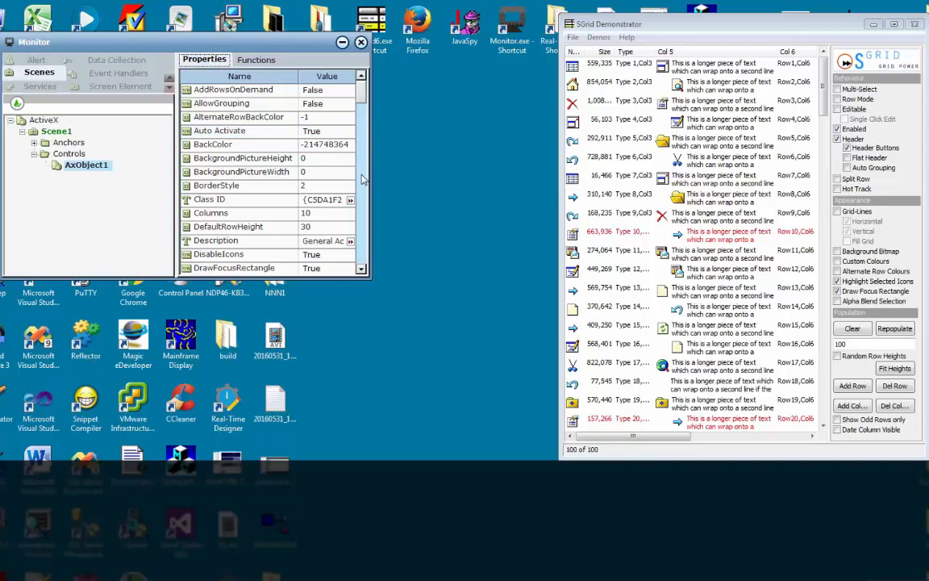
pyautogui.scroll(-3)
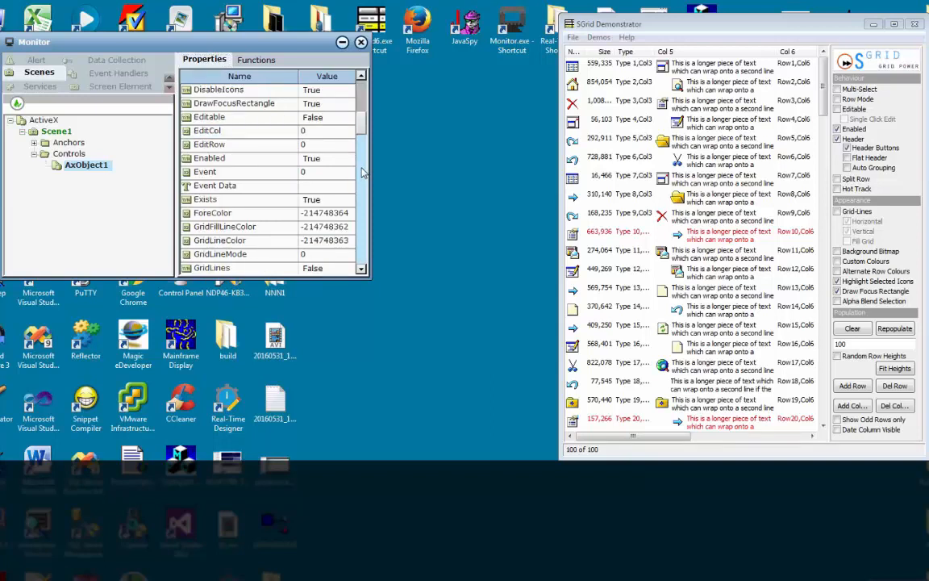
pyautogui.scroll(-3)
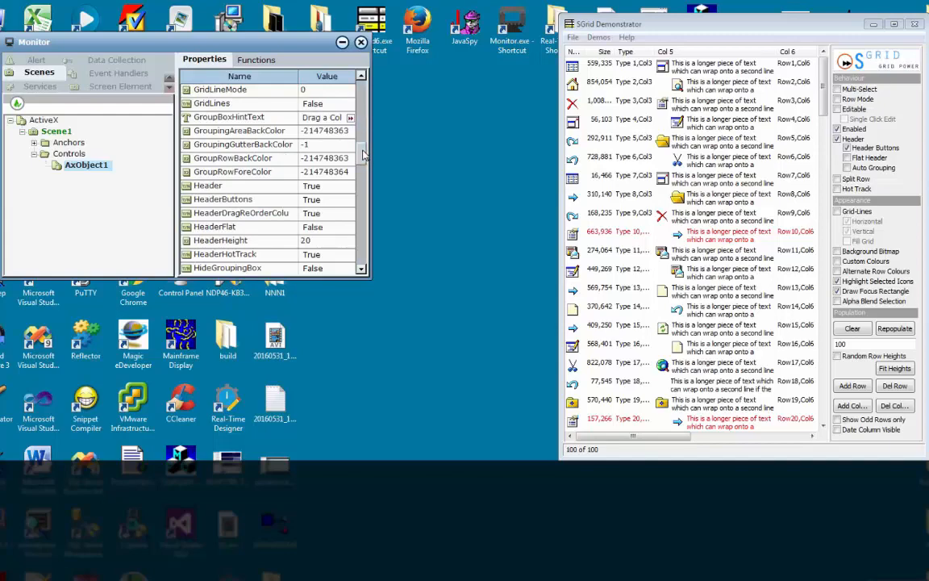
pyautogui.scroll(-3)
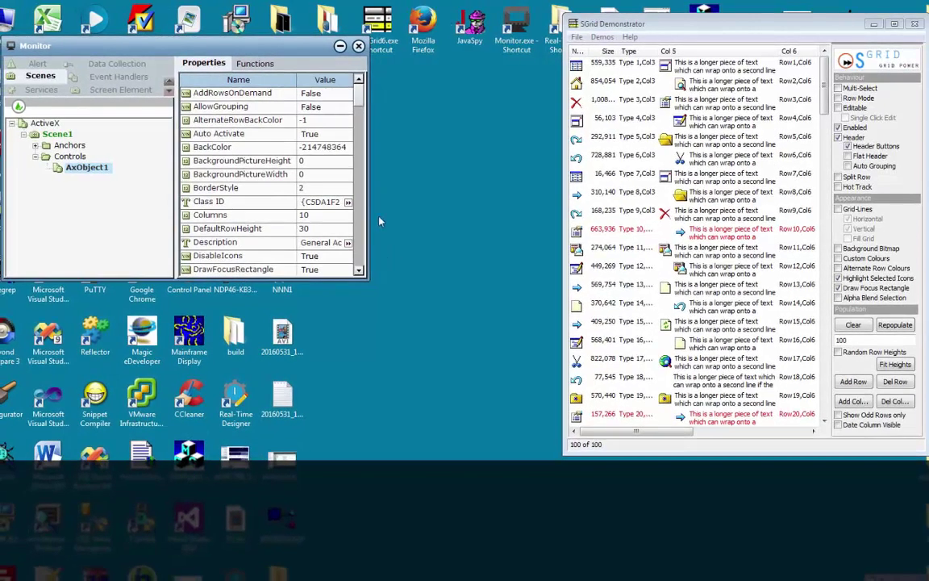
pyautogui.click(315, 147)
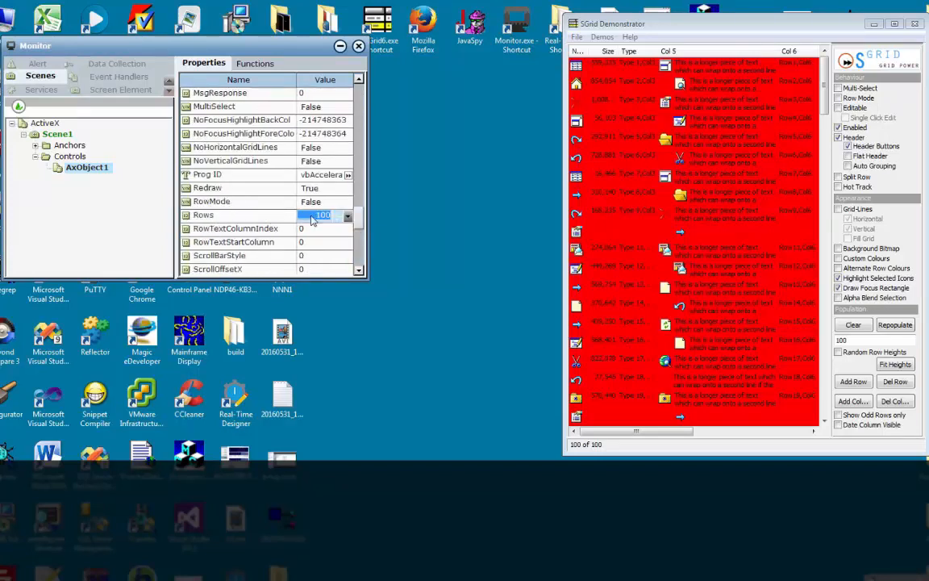
# Change AxObject1's Rows property value from 100 to 5
pyautogui.write('5')
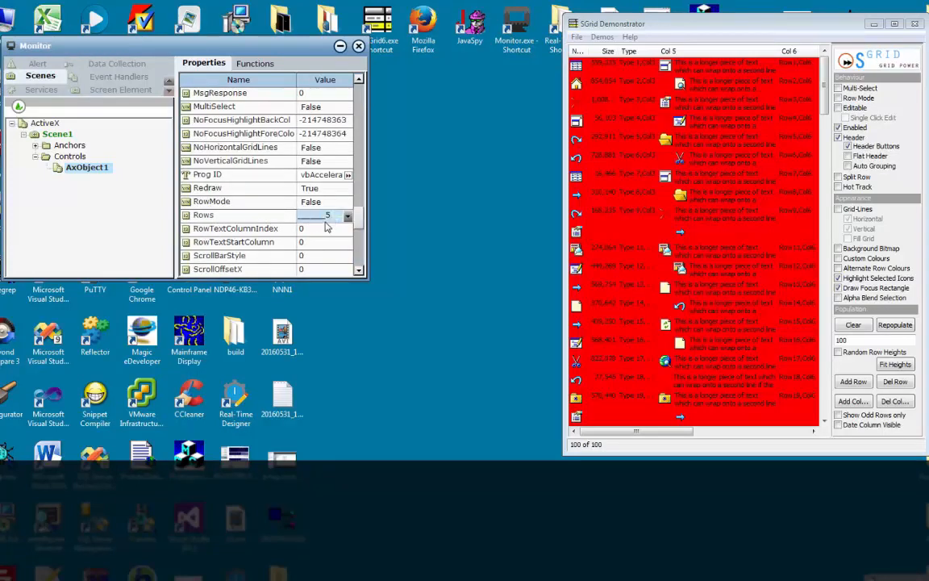